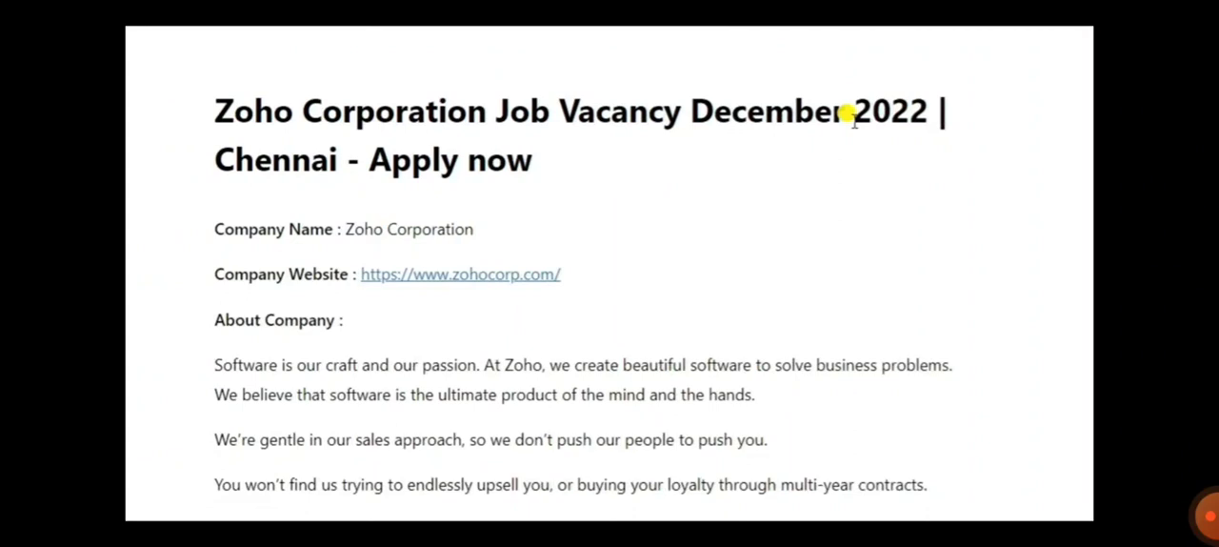
pyautogui.scroll(-3)
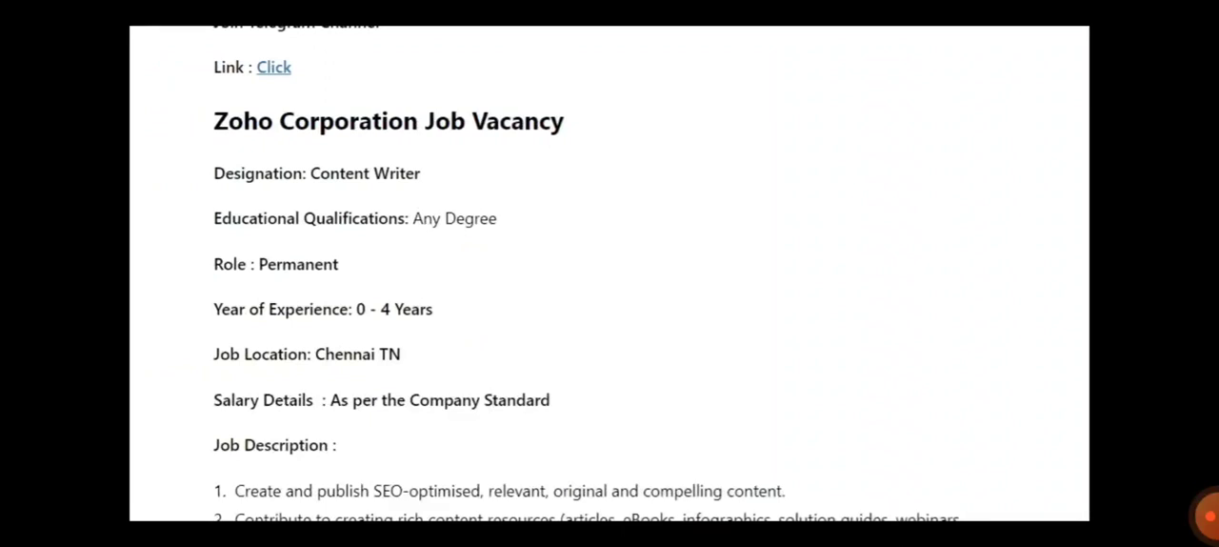
pyautogui.scroll(-3)
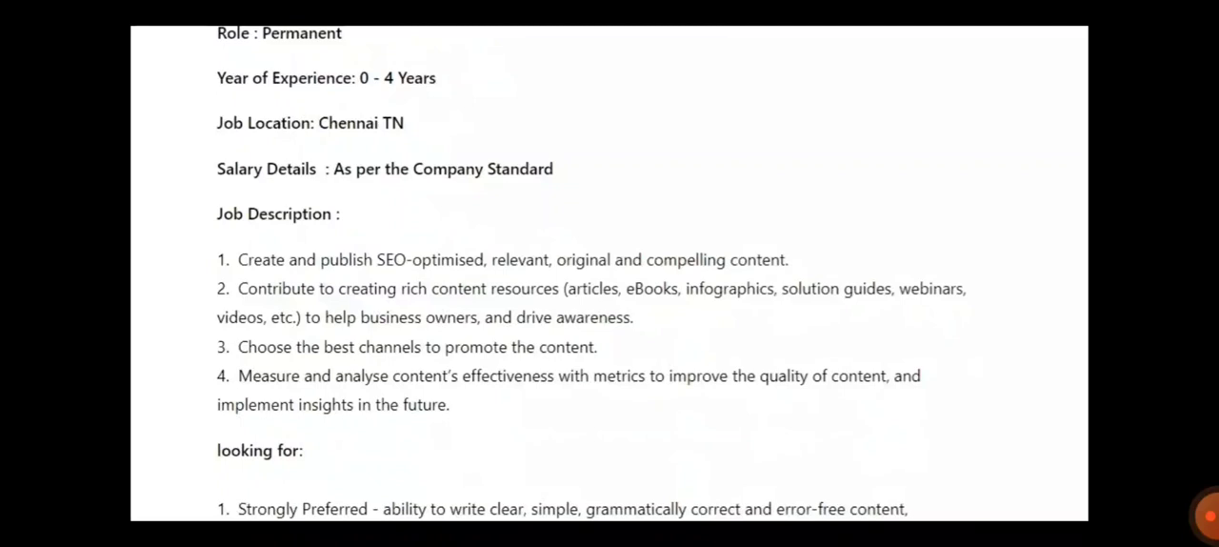
pyautogui.scroll(-3)
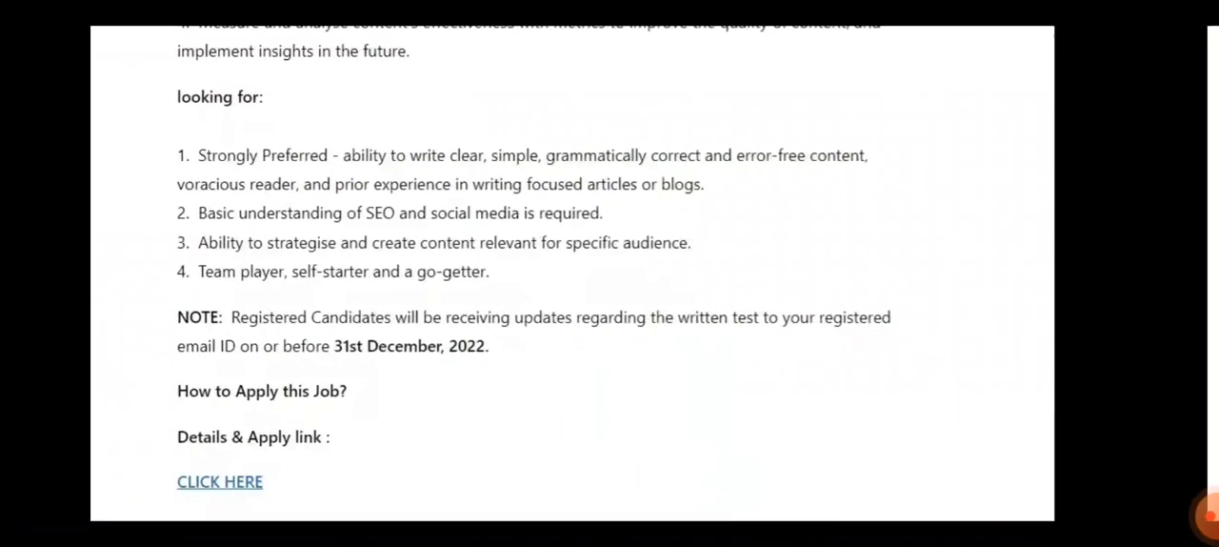